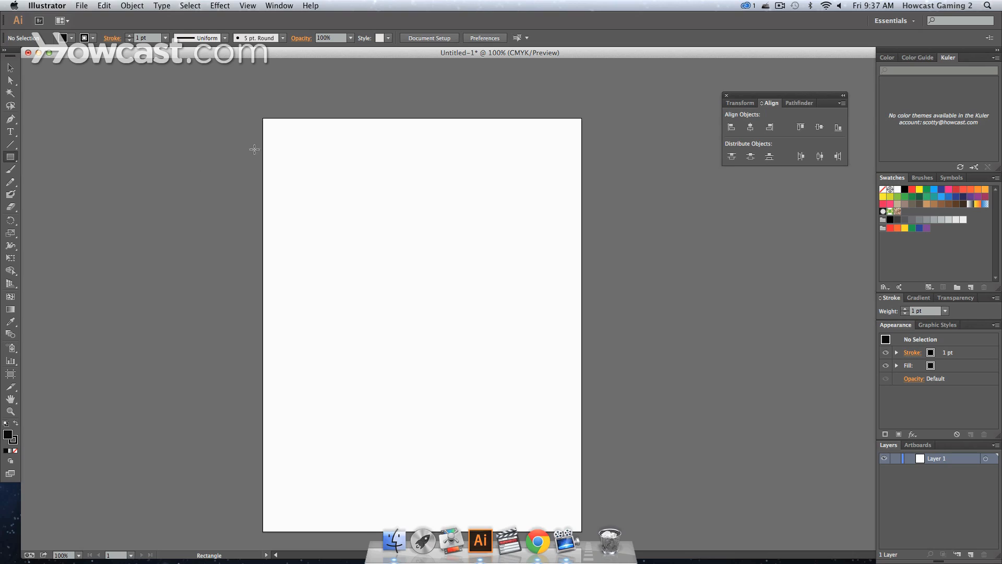
- Drag out a black rectangle near the top left of the artboard
{"action": "left_click_drag", "start_coordinate": [286, 144], "coordinate": [336, 219]}
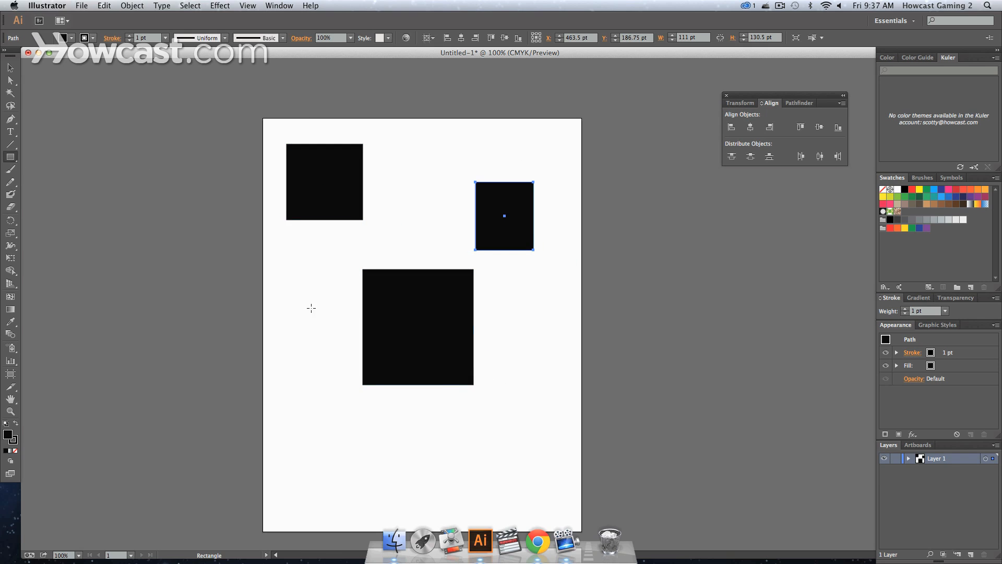
{"action": "mouse_move", "coordinate": [24, 444]}
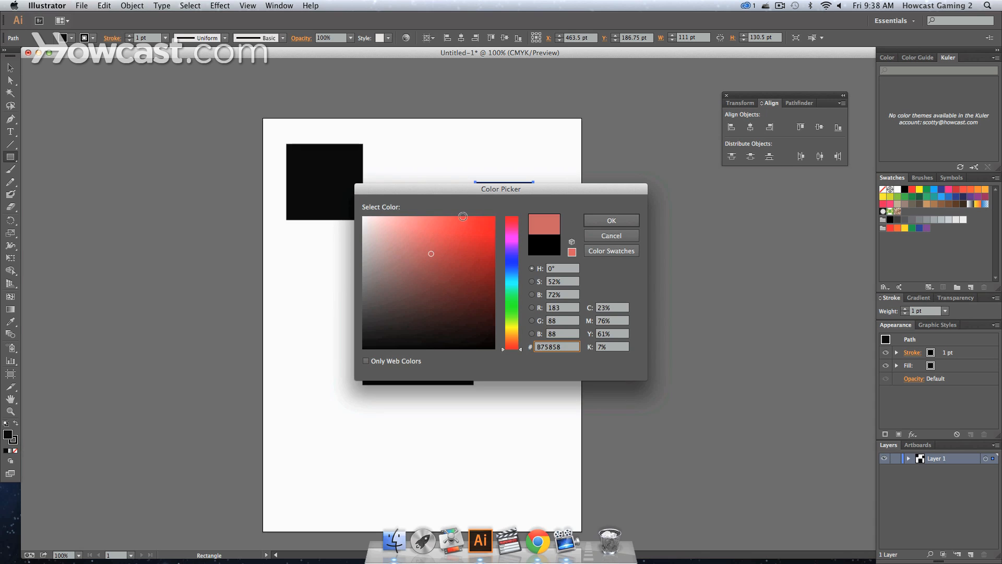
- Fill the small rectangle red (FF0606) and the large one bright blue
{"action": "left_click", "coordinate": [490, 216]}
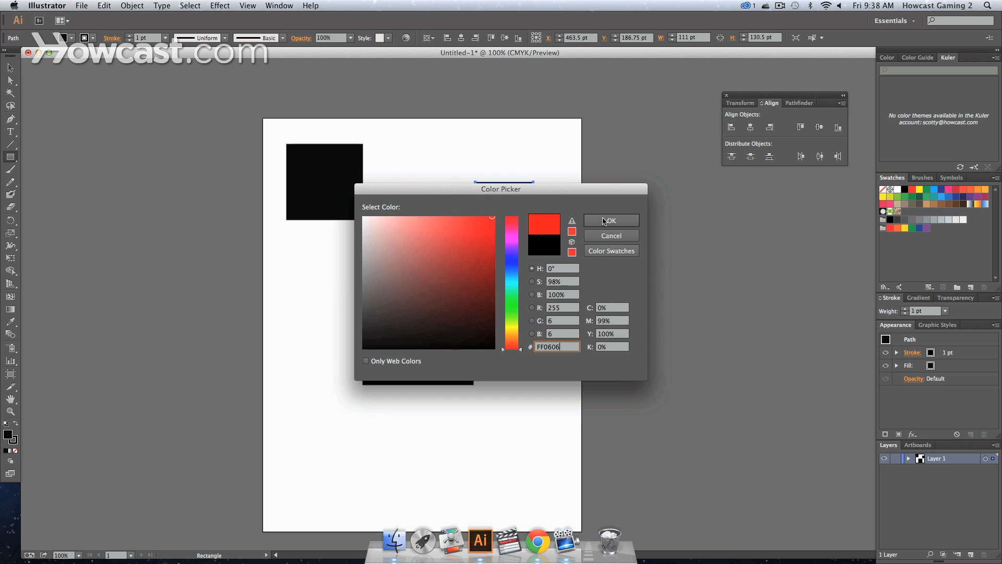
{"action": "left_click", "coordinate": [610, 220]}
{"action": "type", "text": "0"}
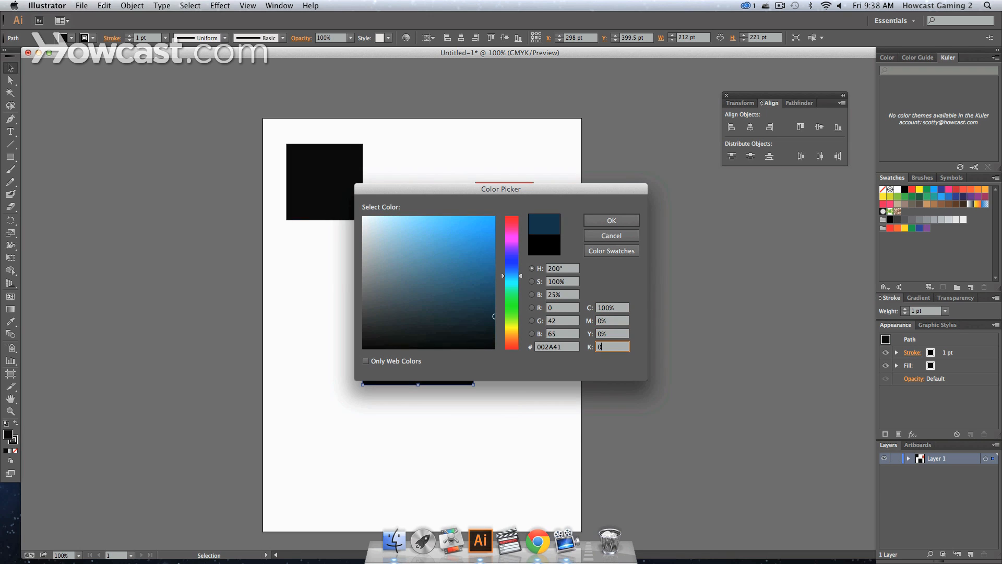
{"action": "left_click", "coordinate": [609, 220]}
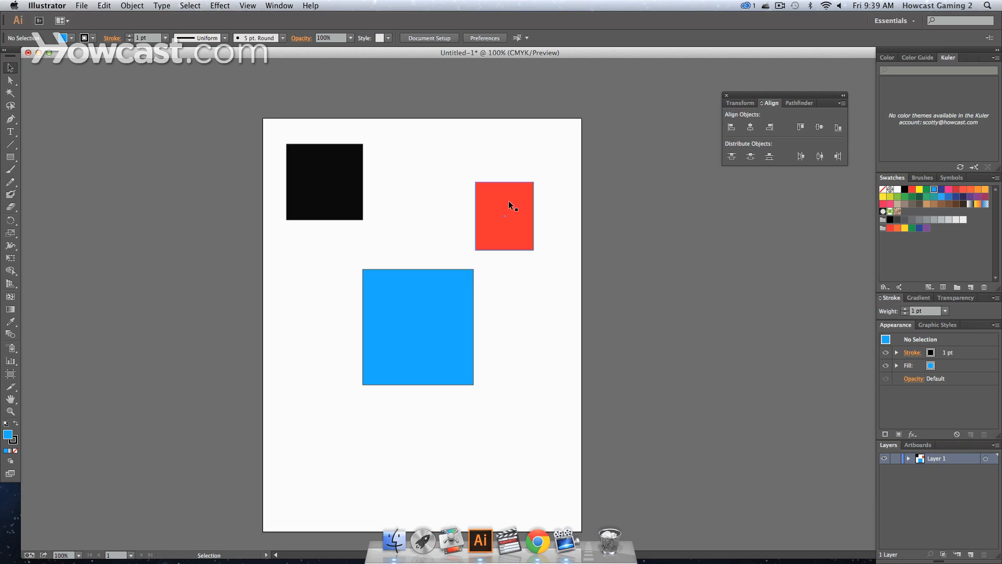
{"action": "left_click", "coordinate": [503, 216]}
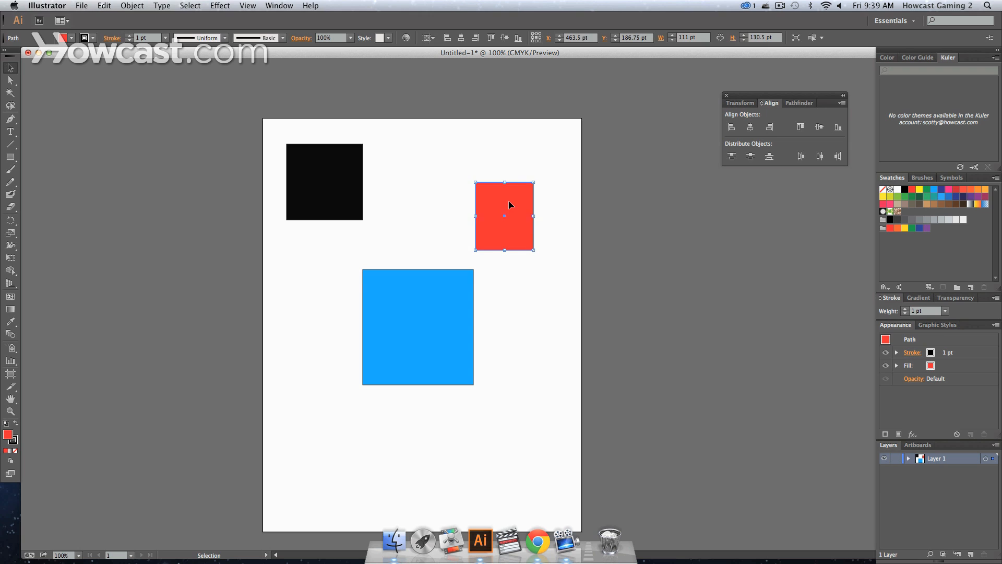
{"action": "left_click_drag", "start_coordinate": [504, 205], "coordinate": [516, 245]}
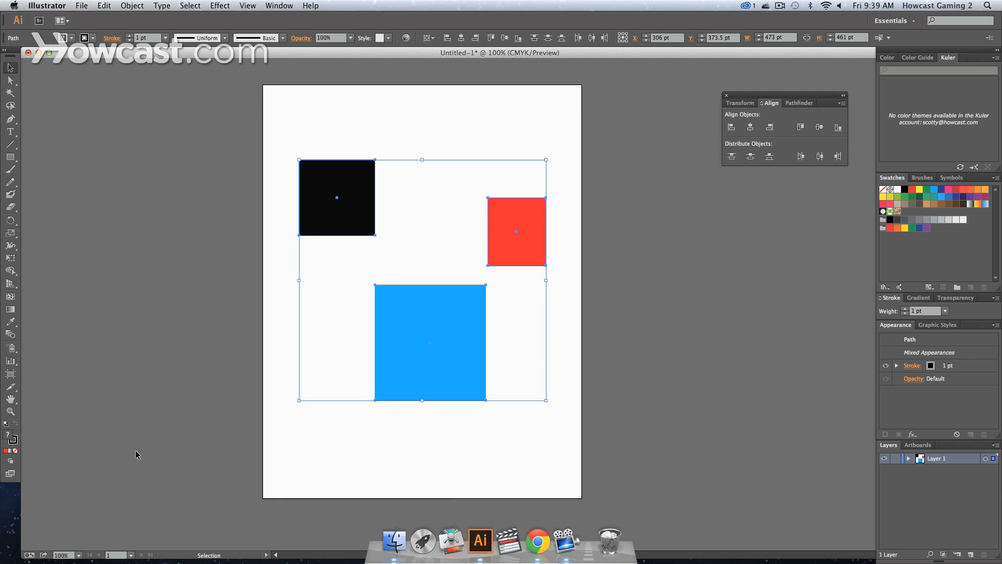
{"action": "mouse_move", "coordinate": [278, 109]}
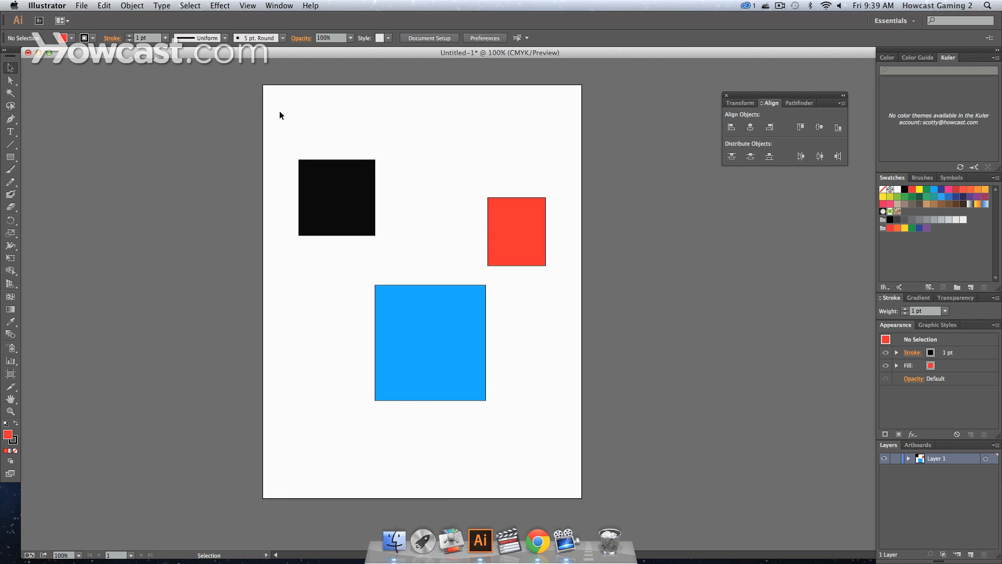
{"action": "left_click_drag", "start_coordinate": [280, 115], "coordinate": [338, 224]}
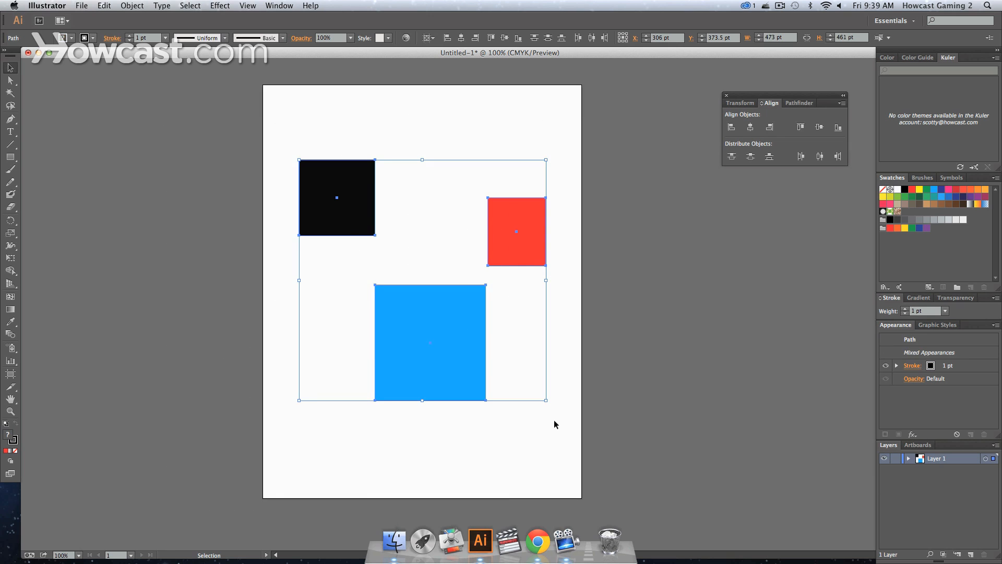
{"action": "left_click", "coordinate": [547, 265]}
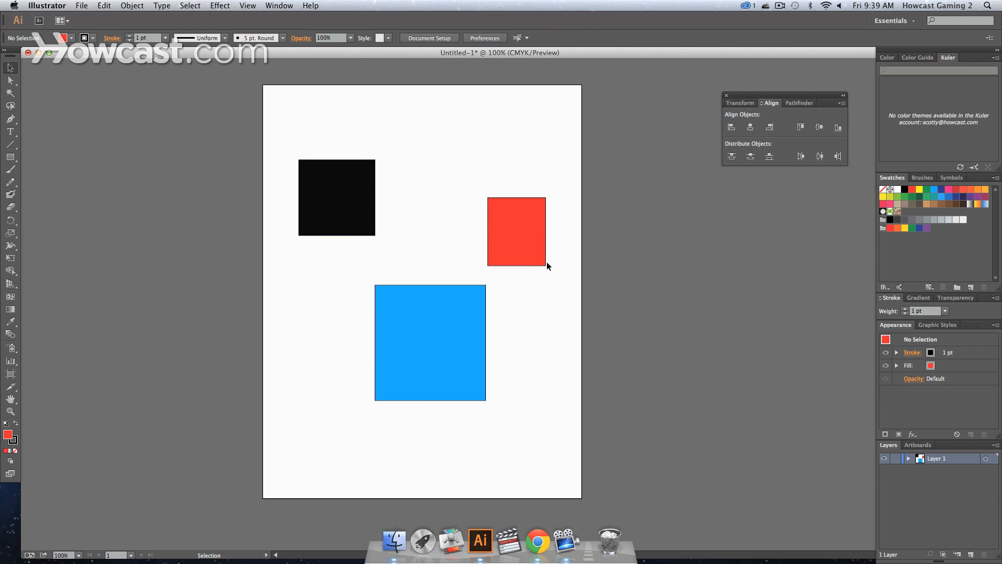
{"action": "mouse_move", "coordinate": [572, 205]}
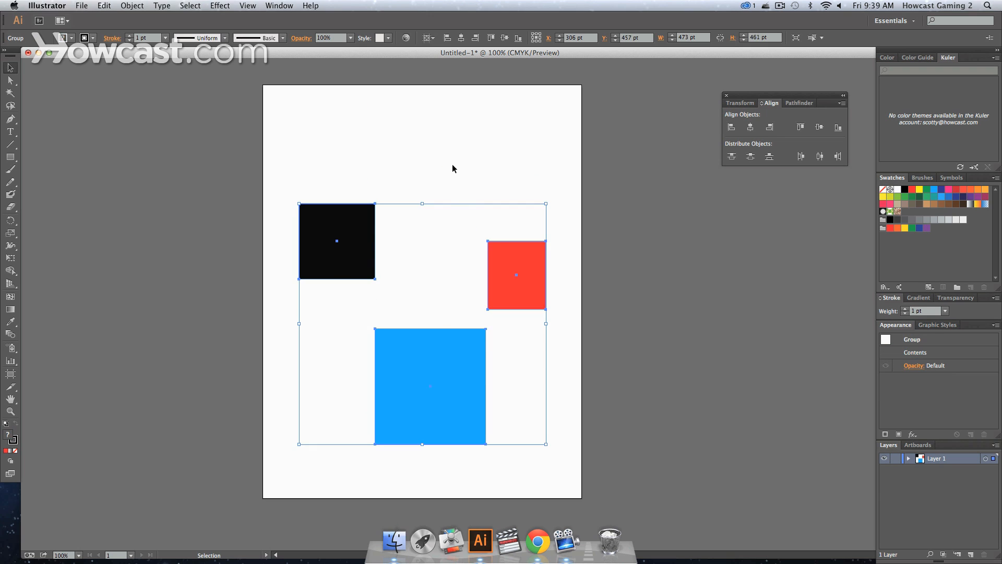
{"action": "mouse_move", "coordinate": [453, 171]}
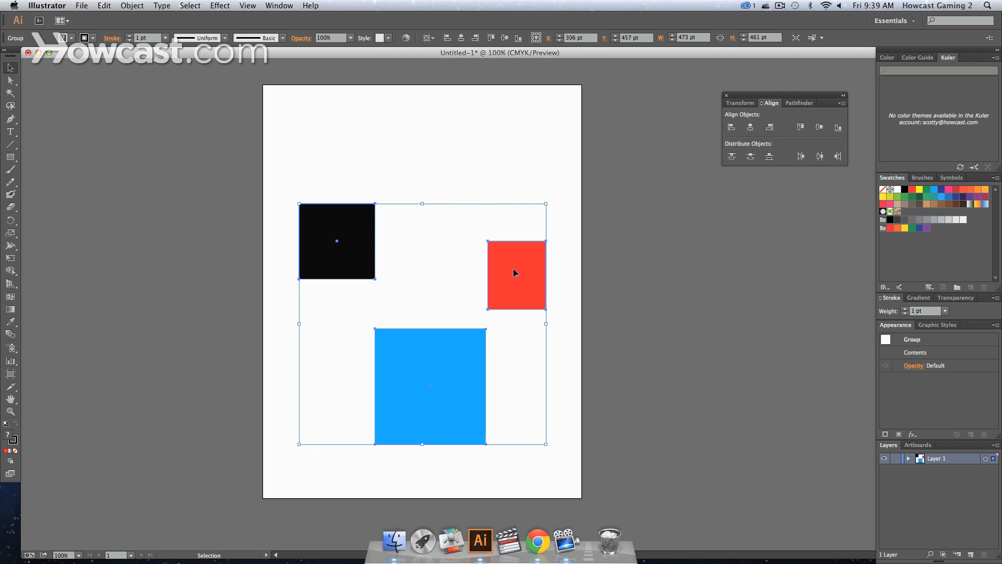
{"action": "mouse_move", "coordinate": [513, 273]}
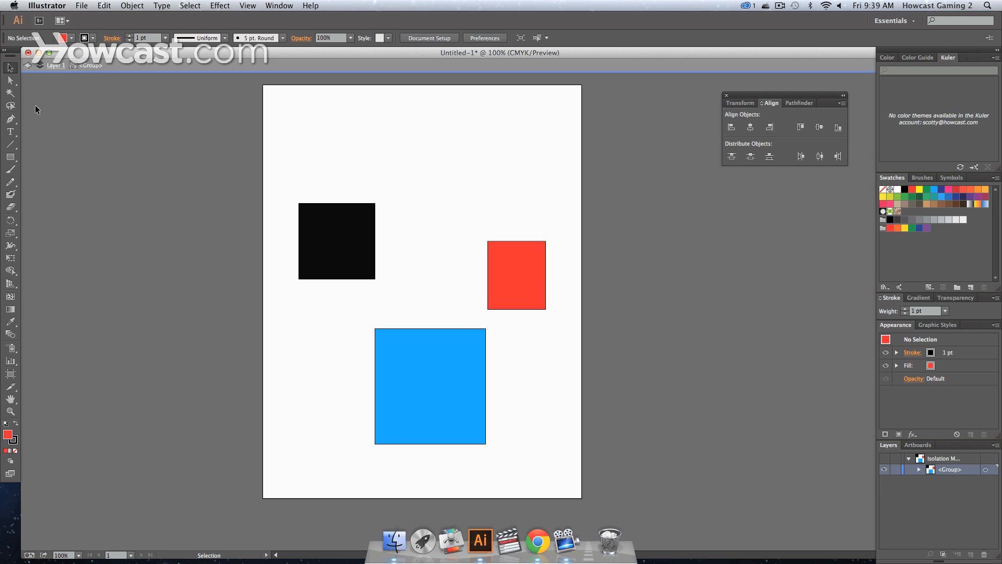
{"action": "mouse_move", "coordinate": [725, 34]}
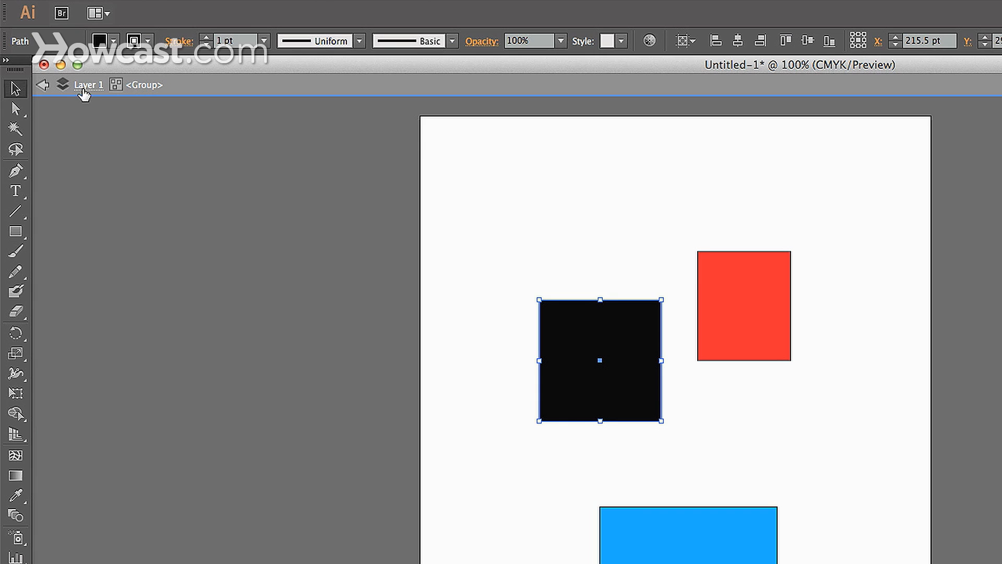
{"action": "mouse_move", "coordinate": [153, 95]}
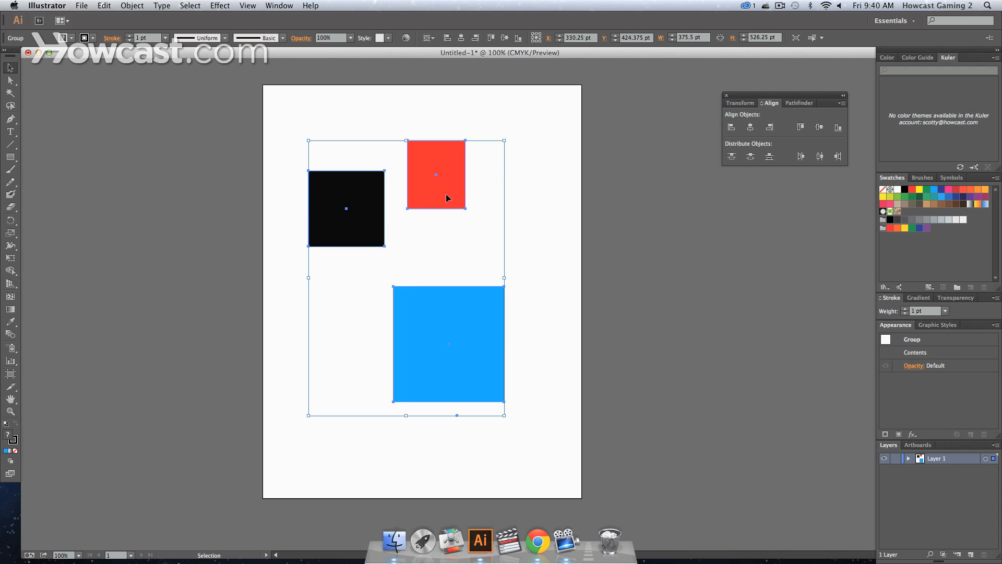
- Move the red rectangle to the top right and the black one toward the middle
{"action": "left_click_drag", "start_coordinate": [447, 198], "coordinate": [454, 224]}
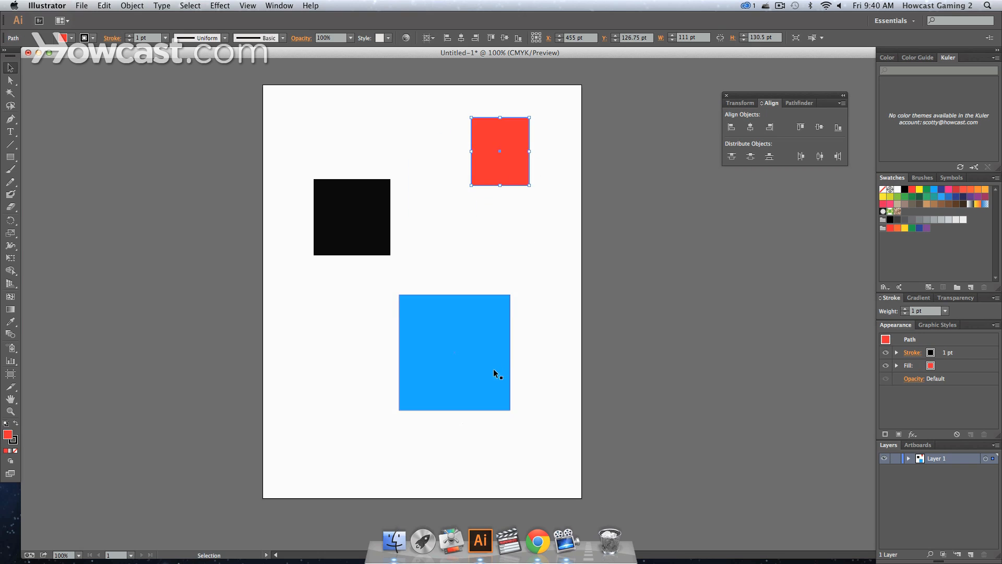
{"action": "left_click_drag", "start_coordinate": [351, 217], "coordinate": [428, 285]}
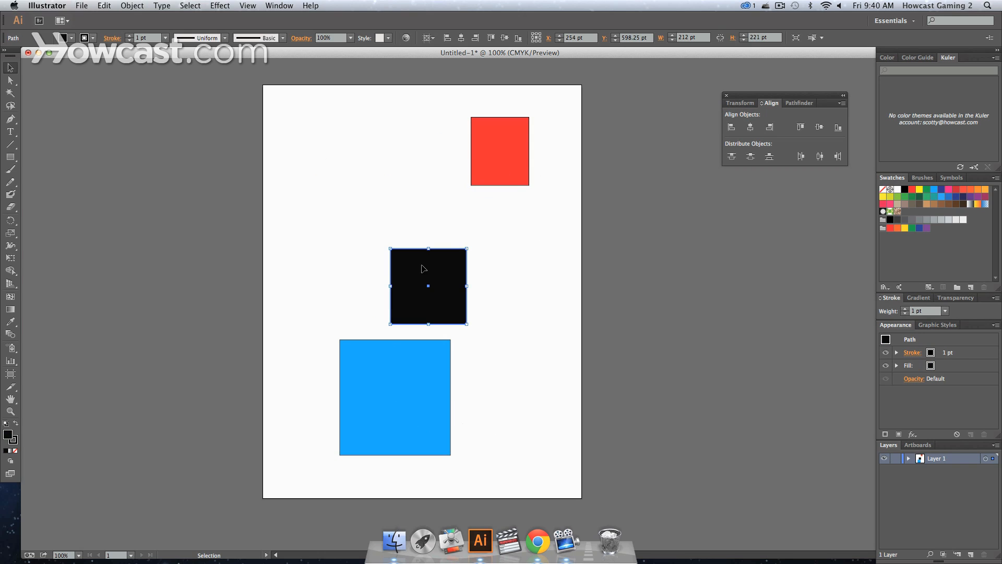